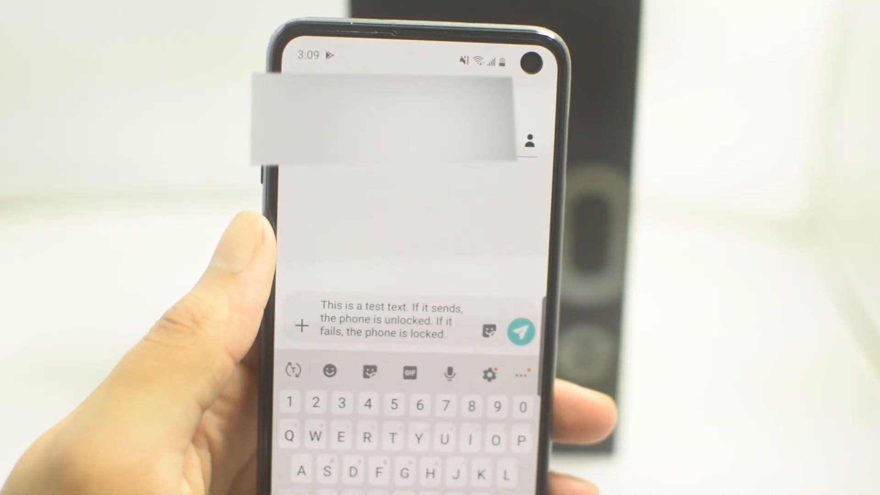
- Send the composed test text in Messages to check the phone's lock status
left_click(520, 331)
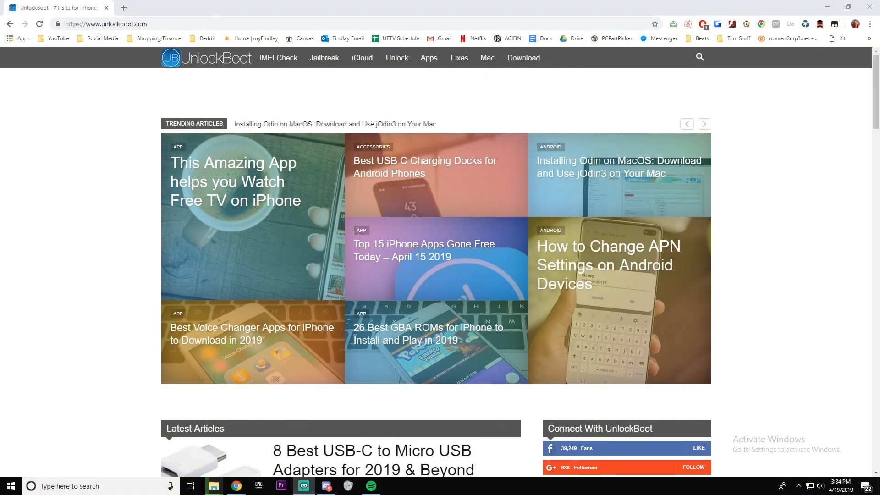
mouse_move(278, 58)
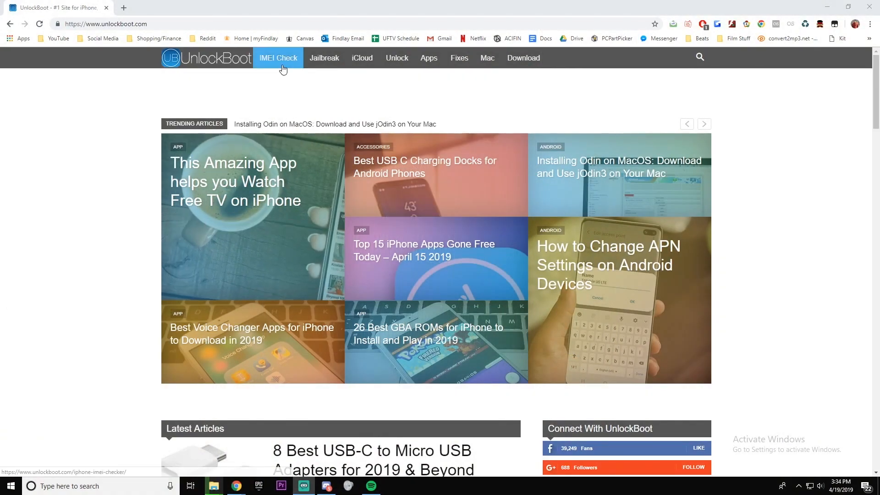
- Reach the Unlock Samsung Phone product page and expand its Service dropdown
left_click(397, 58)
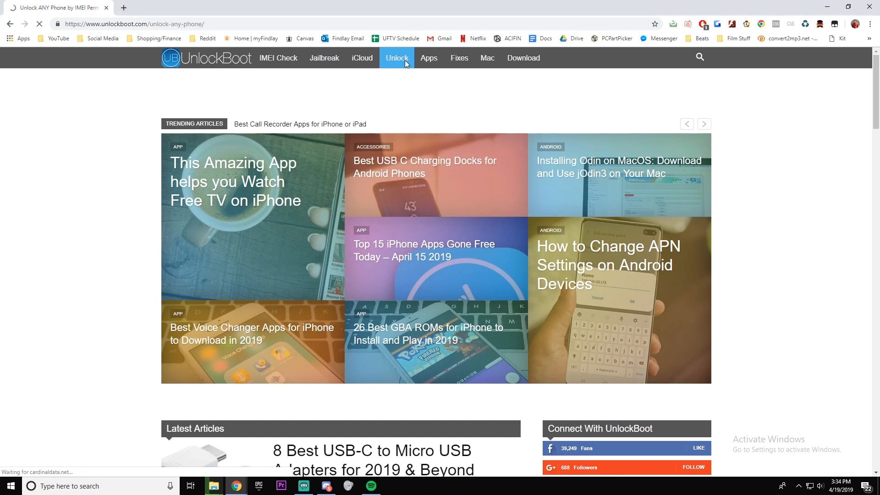
left_click(397, 58)
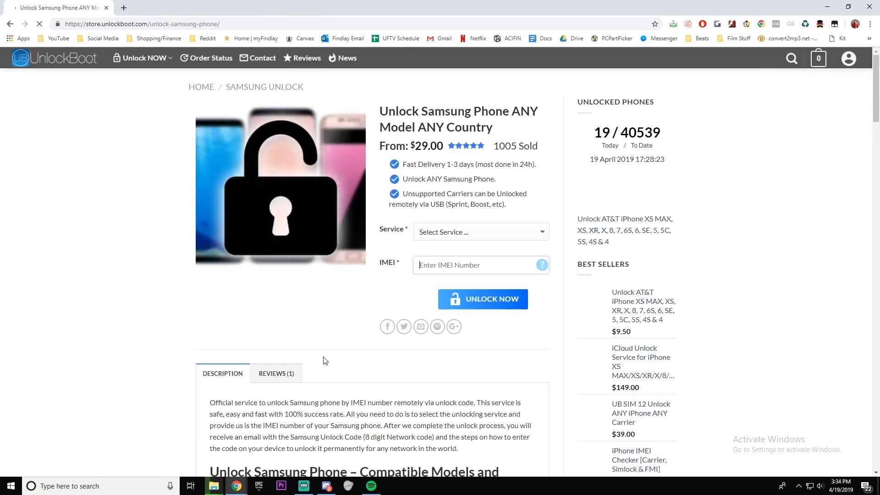
left_click(479, 232)
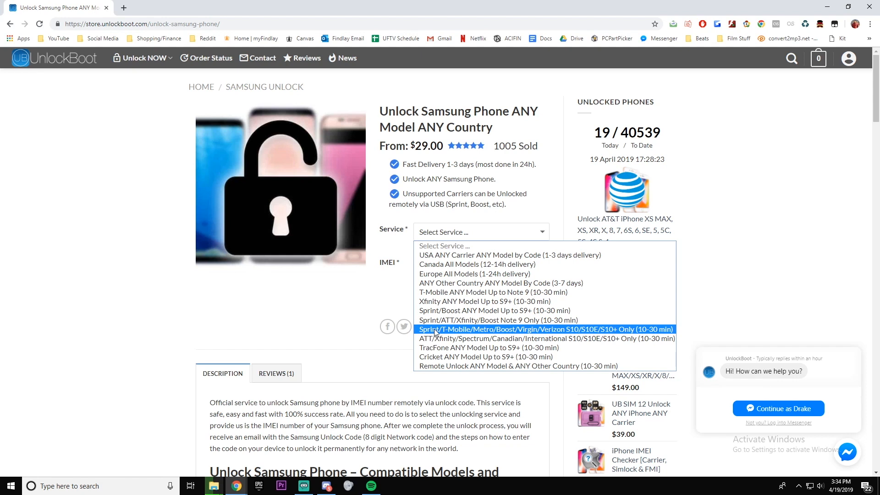
left_click(544, 329)
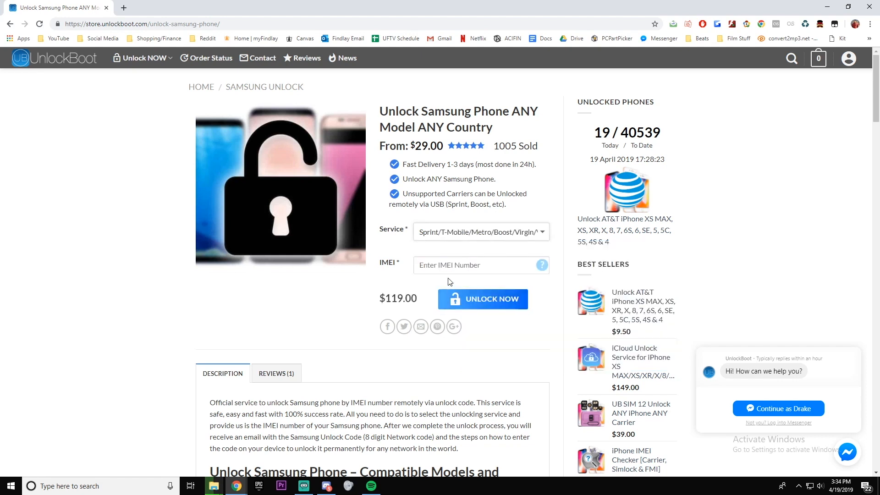
left_click(477, 265)
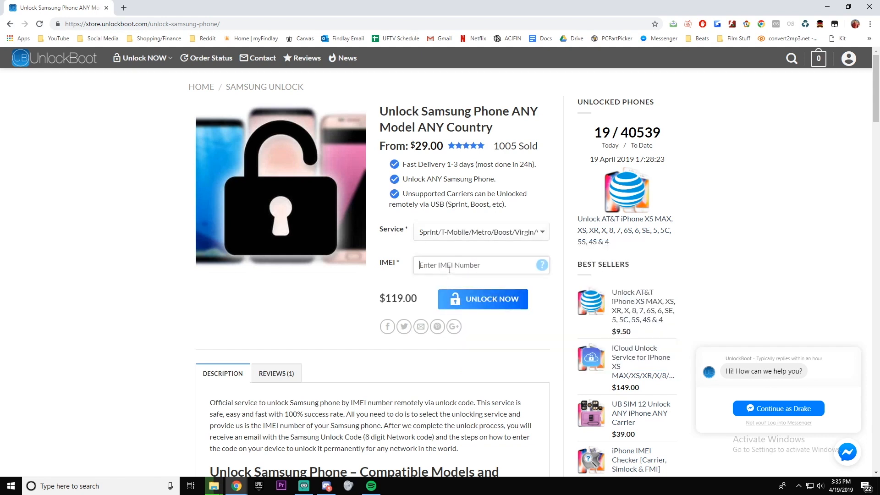
type("352810100")
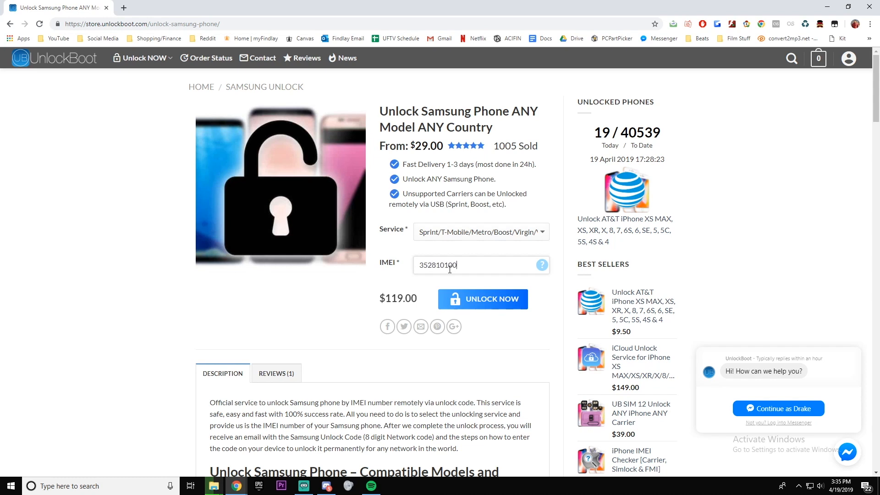
type("103601")
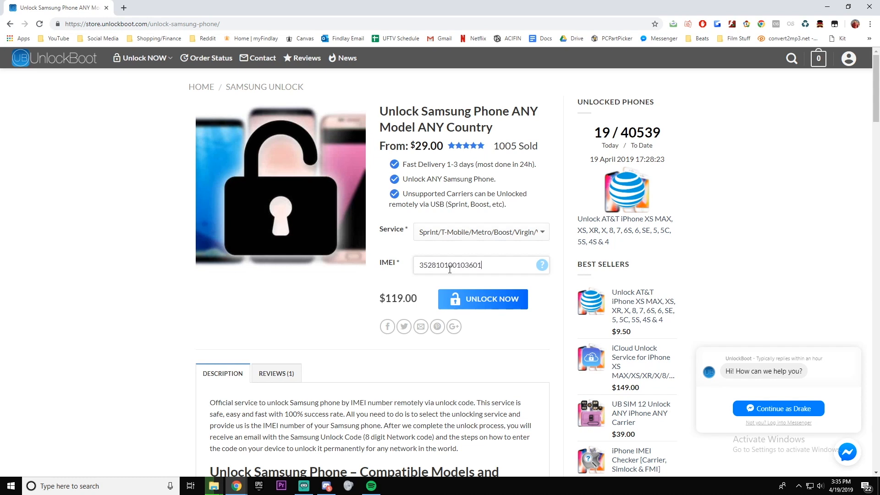
left_click(481, 299)
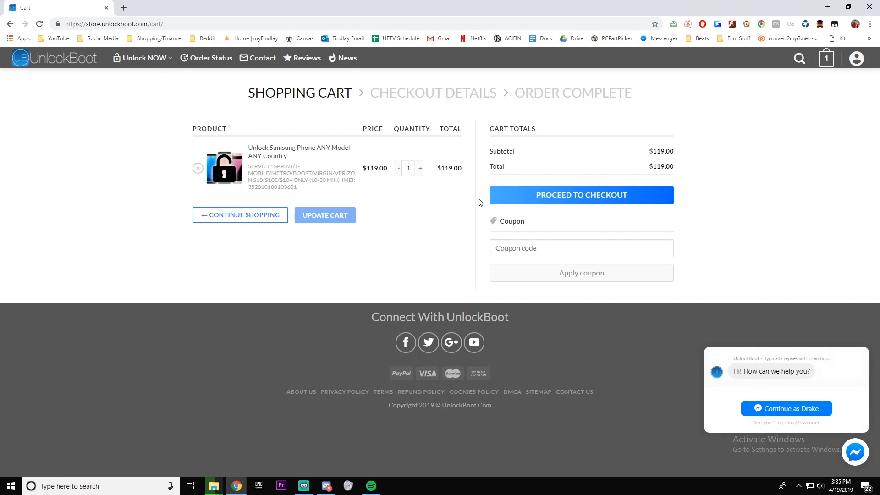
mouse_move(510, 194)
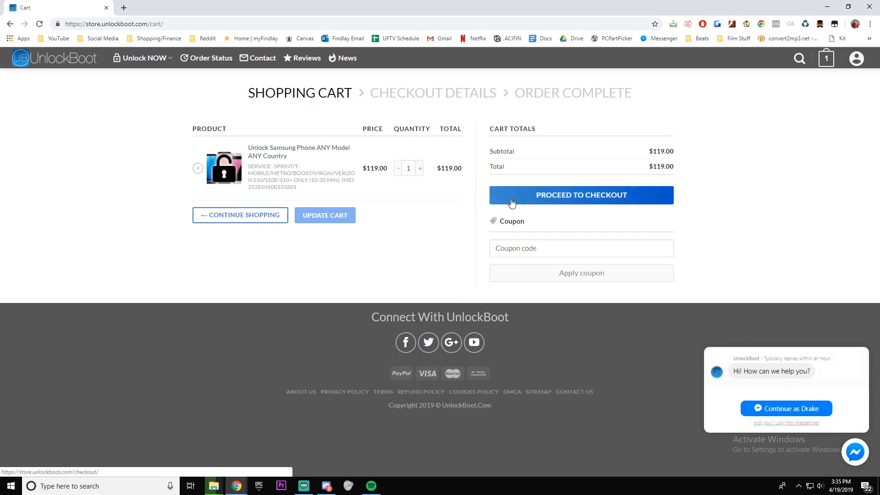
- Proceed from the Shopping Cart to checkout for the $119 Samsung unlock order
left_click(581, 194)
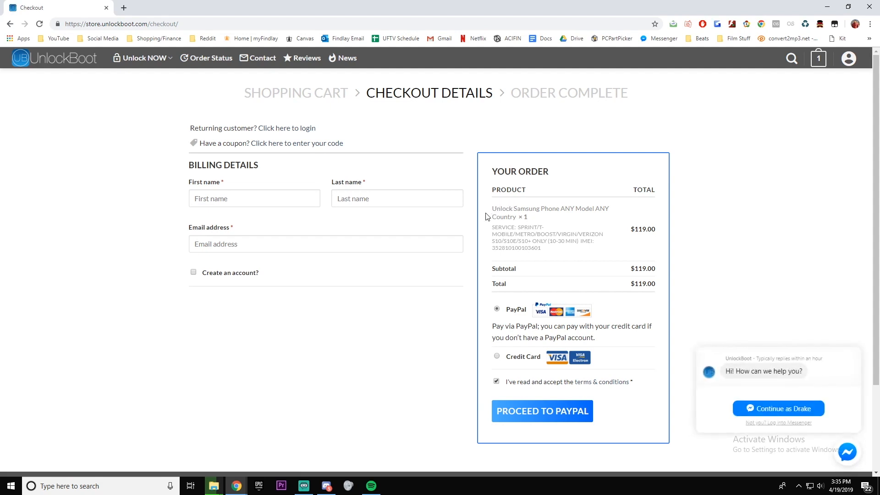
mouse_move(438, 225)
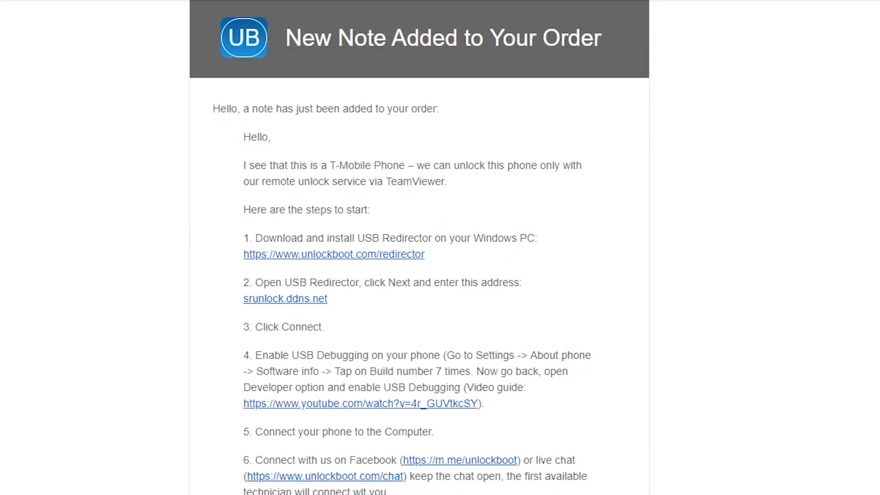
mouse_move(796, 127)
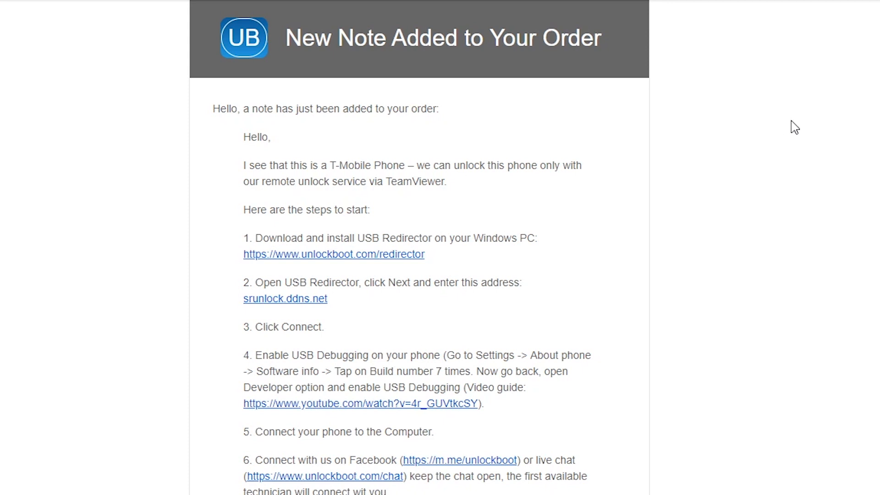
scroll("down", 3)
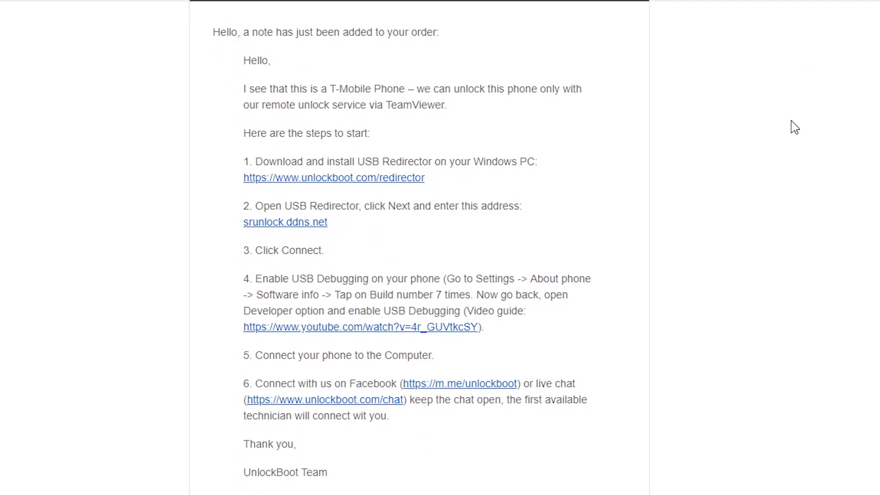
scroll("down", 3)
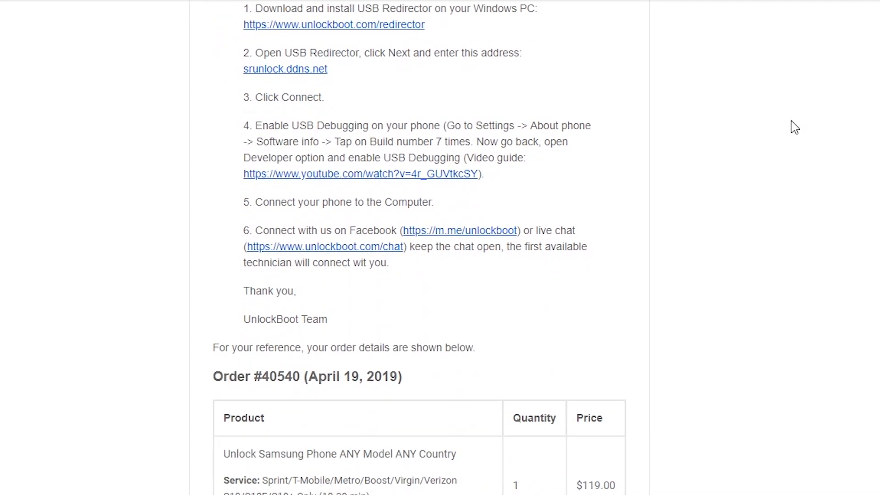
scroll("down", 3)
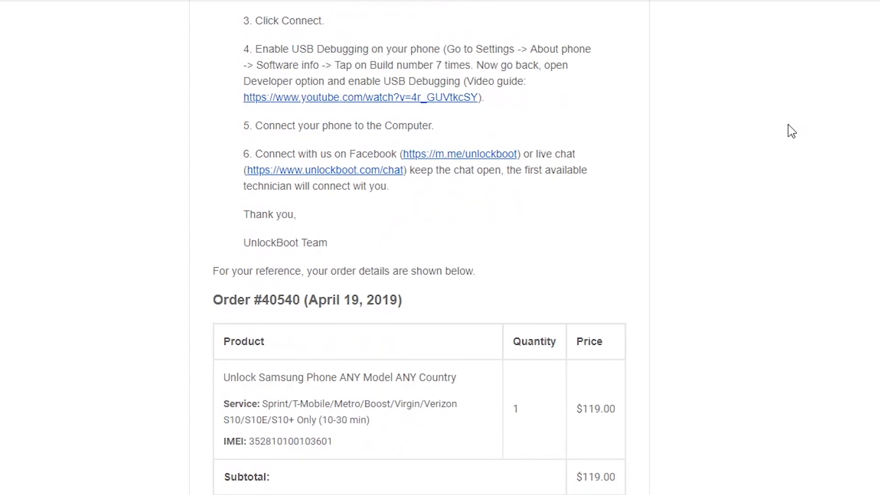
scroll("up", 3)
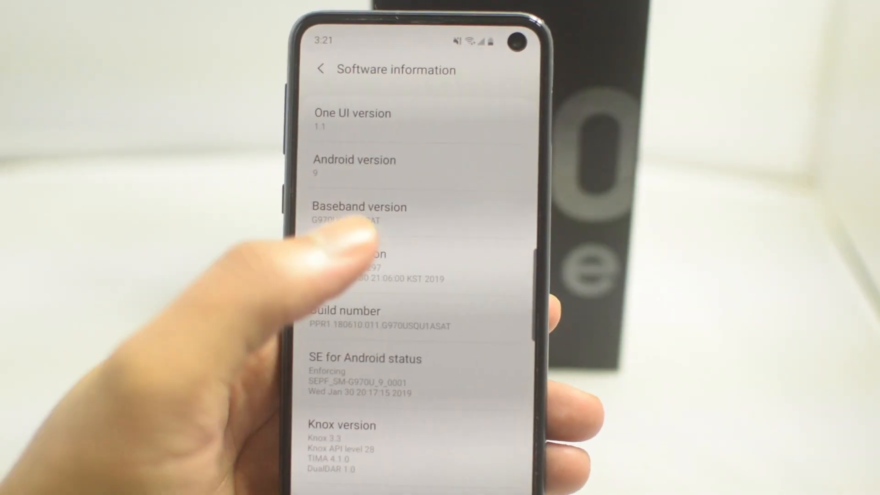
- Leave Software information and reach Developer options in the main Settings list
left_click(379, 320)
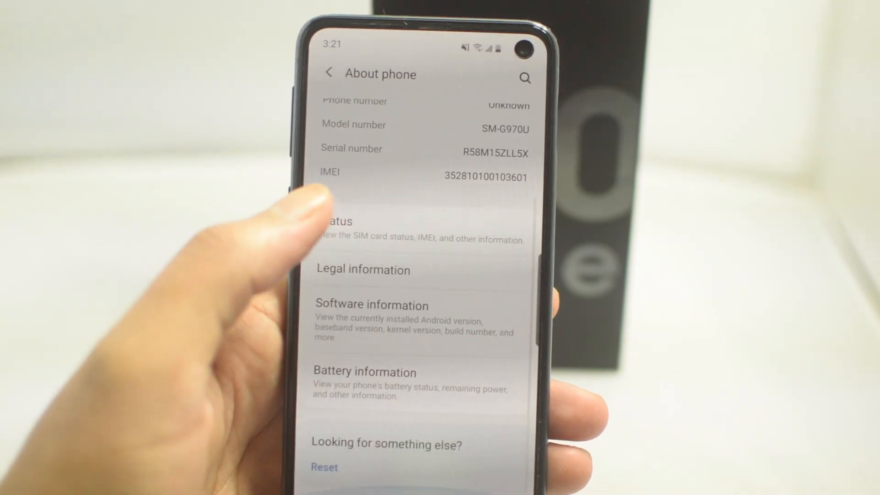
left_click(330, 73)
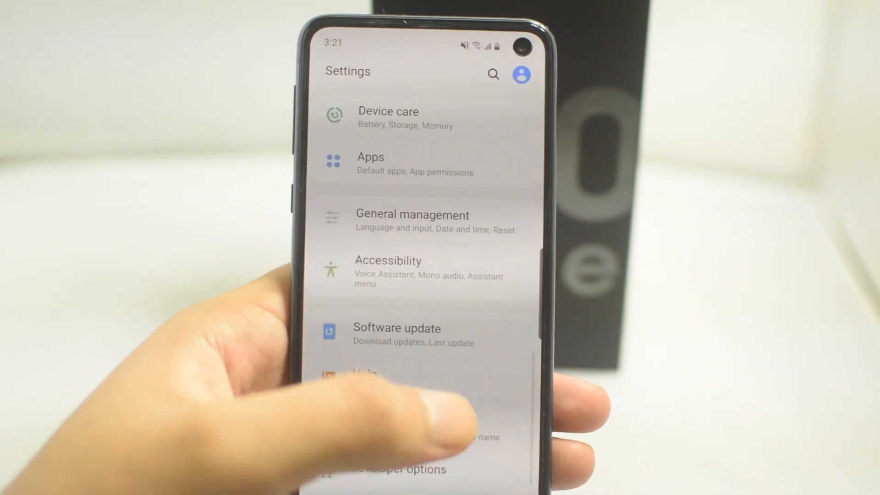
left_click(384, 468)
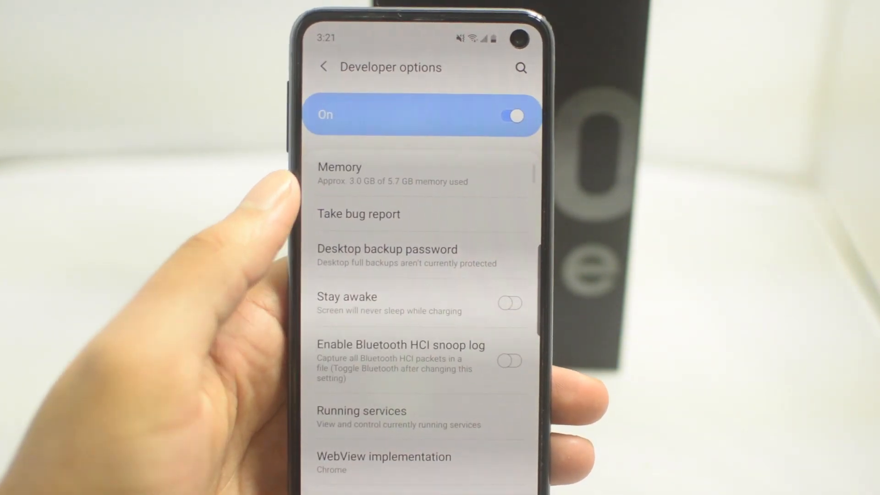
- Switch USB debugging on and allow it in the confirmation prompt
scroll("down", 3)
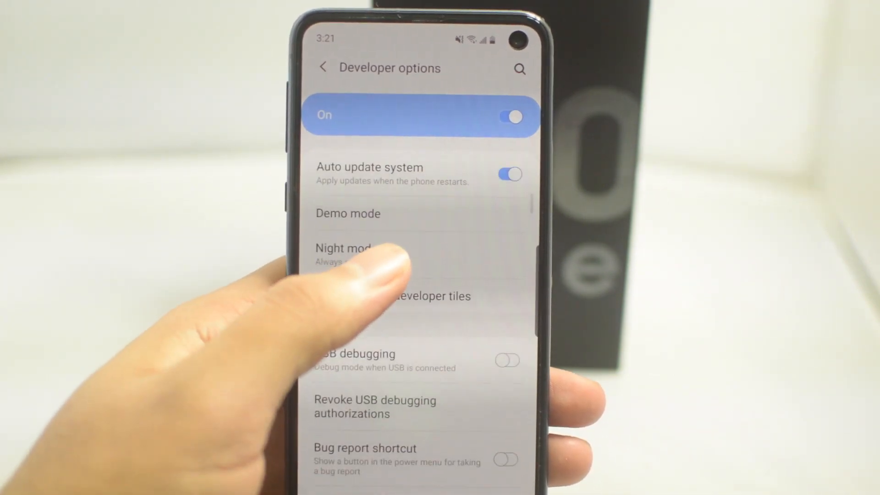
left_click(507, 361)
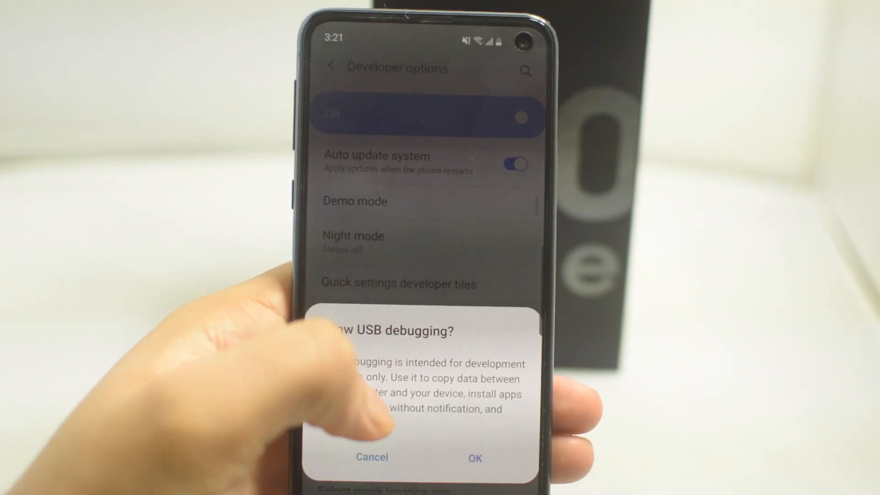
left_click(474, 457)
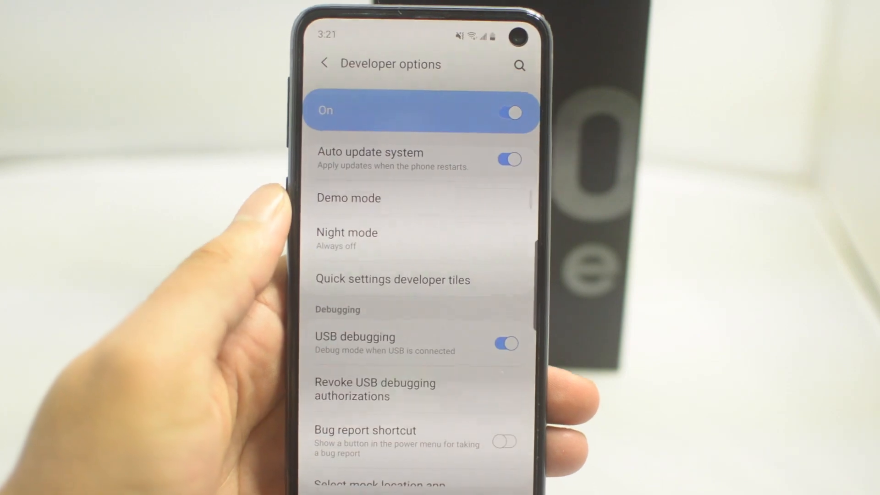